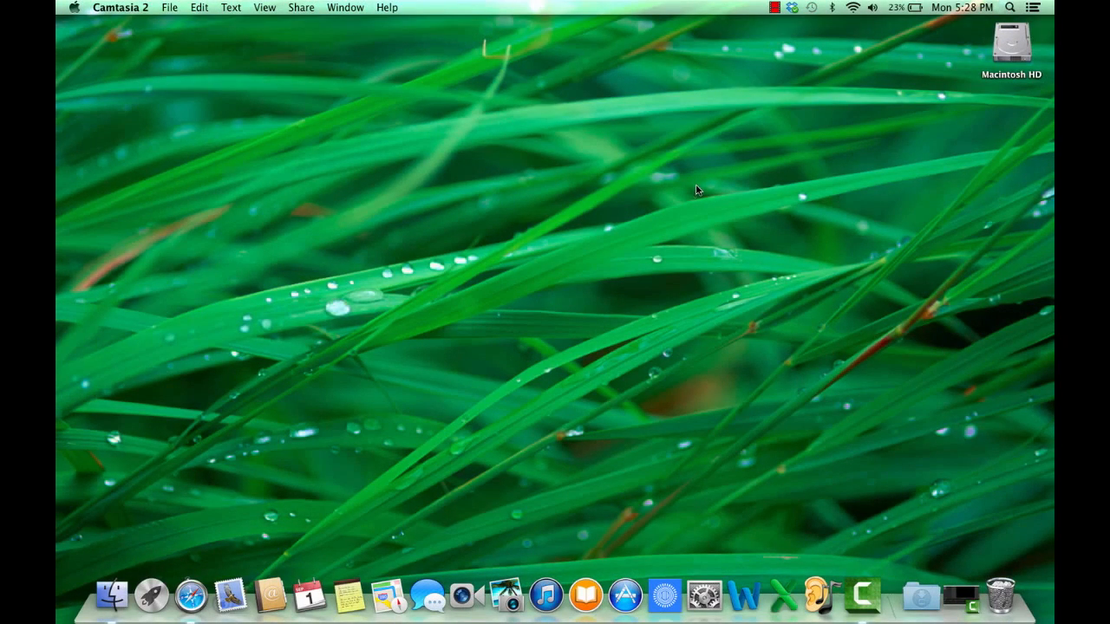
Step: Launch Safari and load edmodo.com/home from the Favorites bookmark
click(189, 596)
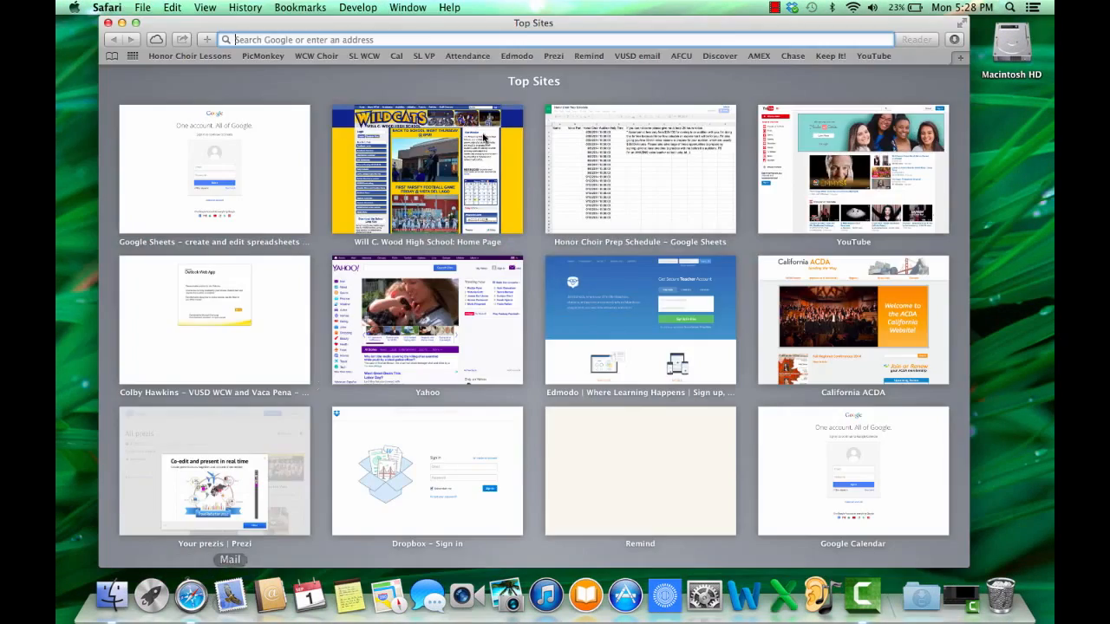
click(516, 56)
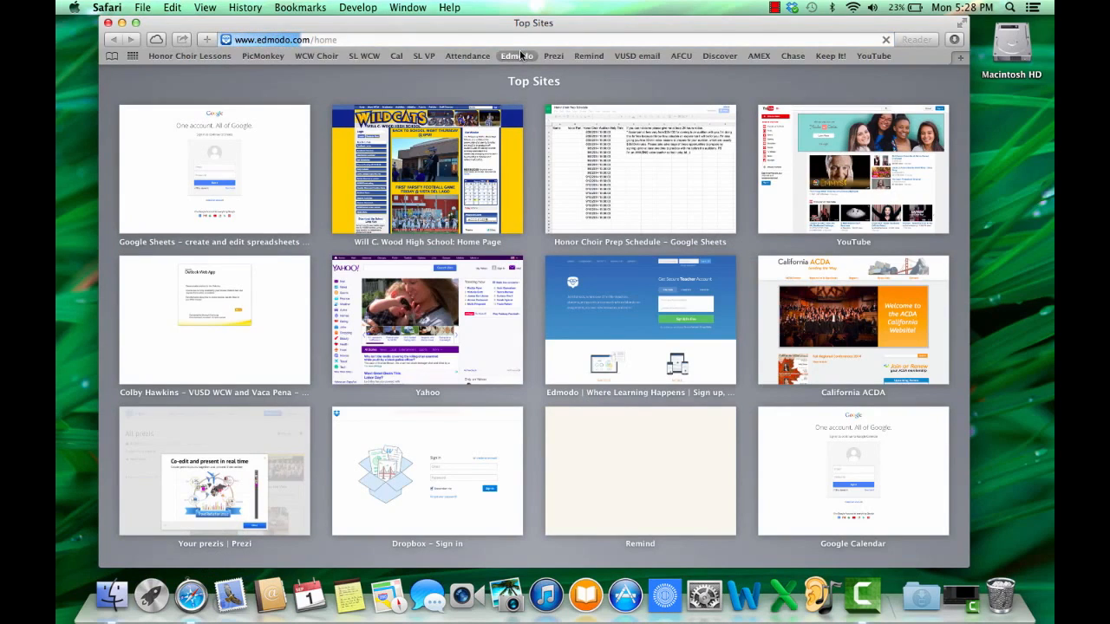
click(517, 55)
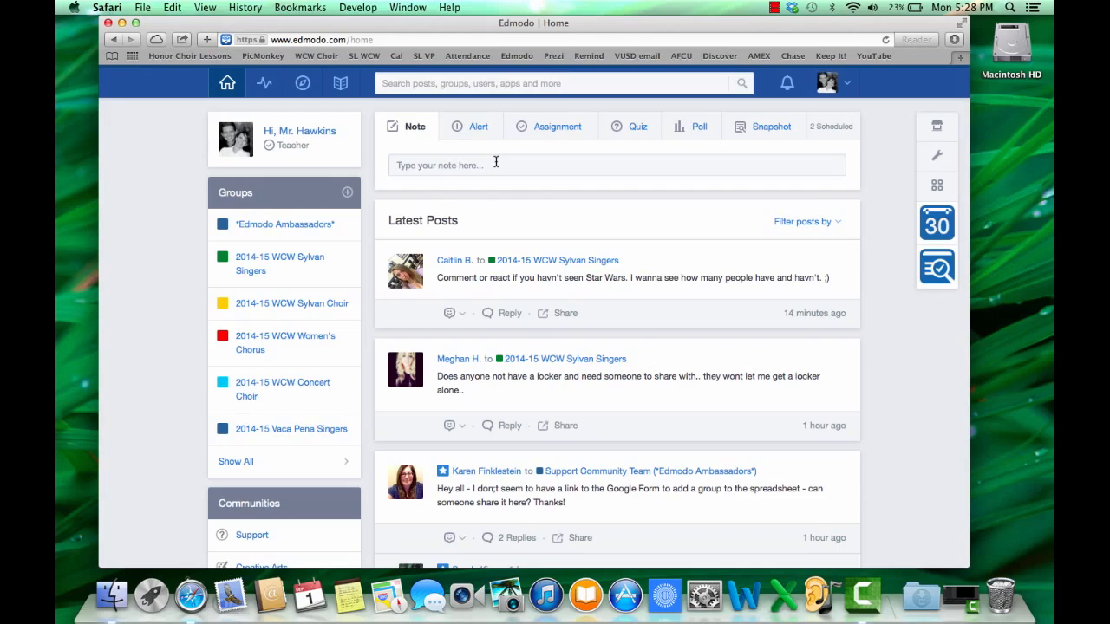
mouse_move(378, 258)
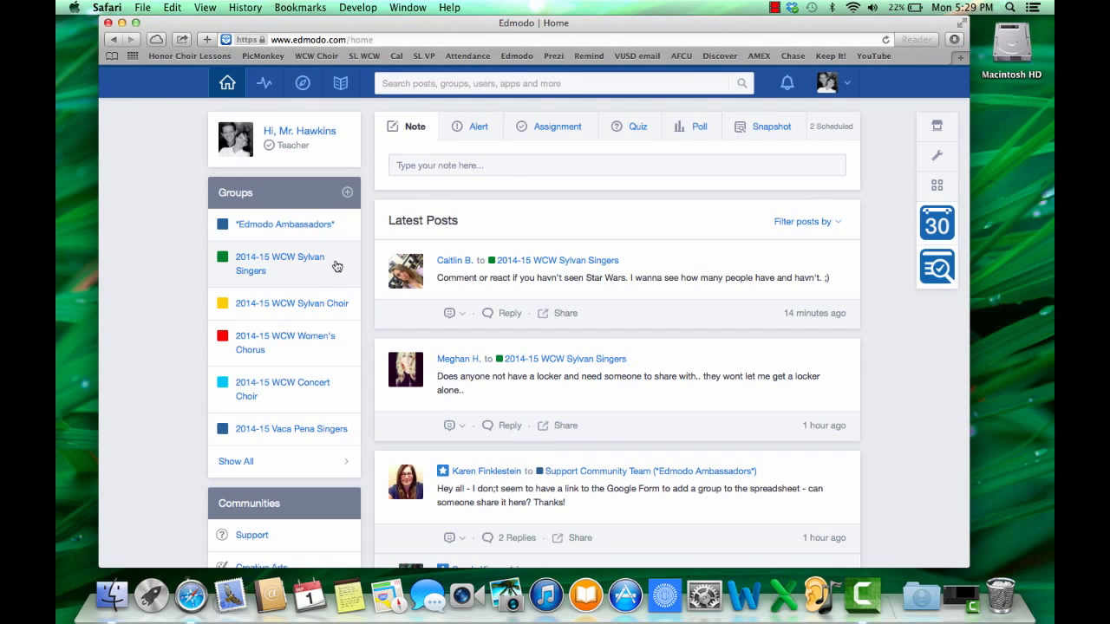
Step: Open the 2014-15 WCW Sylvan Singers group and its Group Settings via the gear menu
click(279, 263)
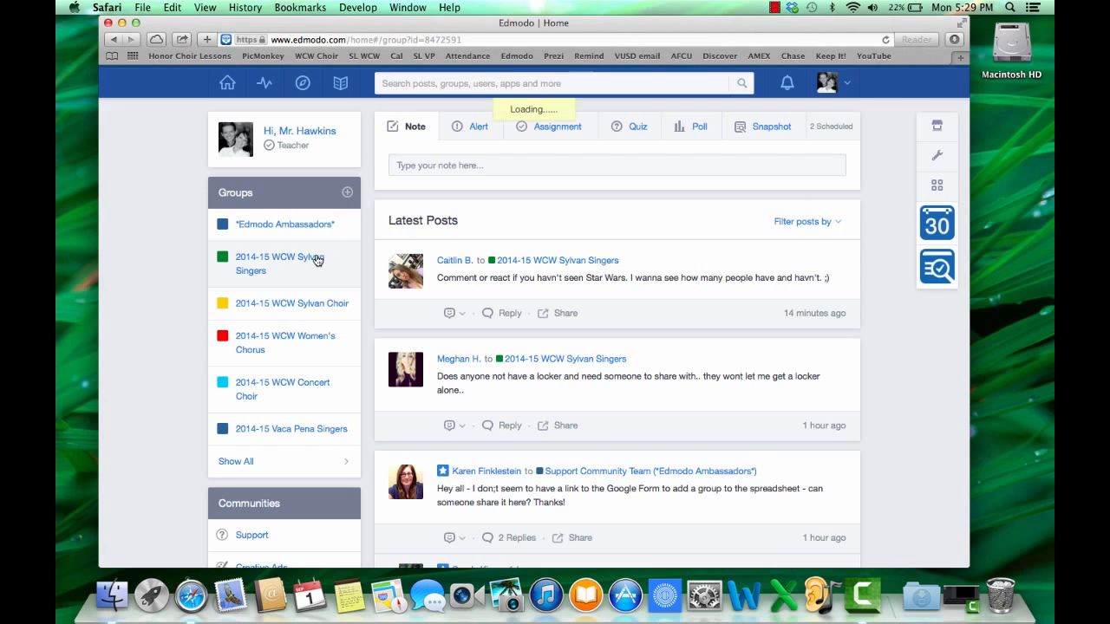
click(279, 264)
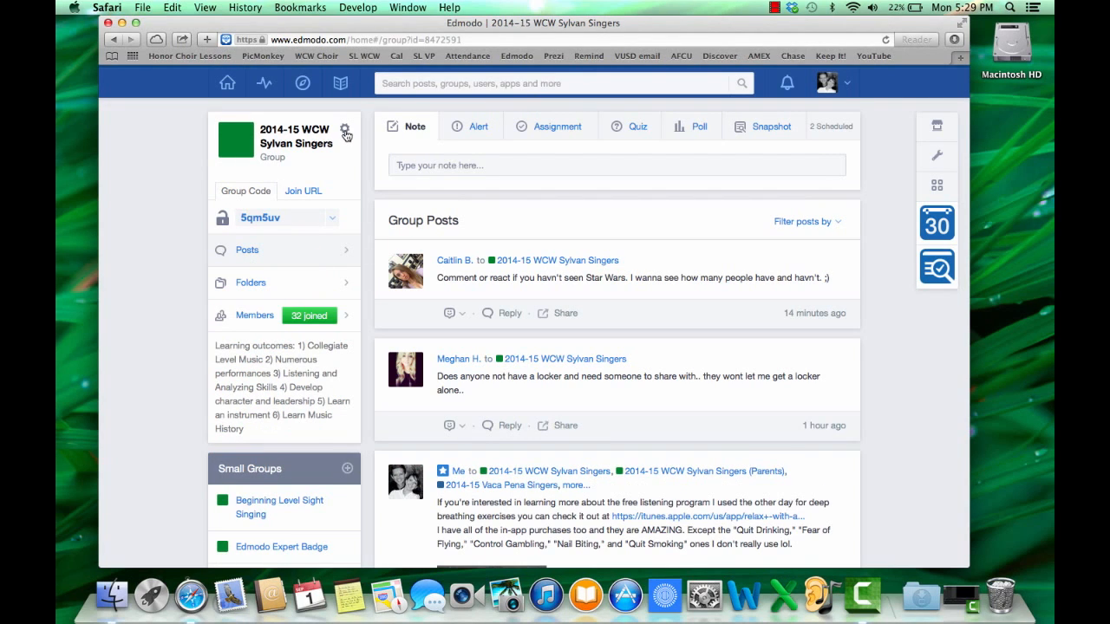
click(345, 132)
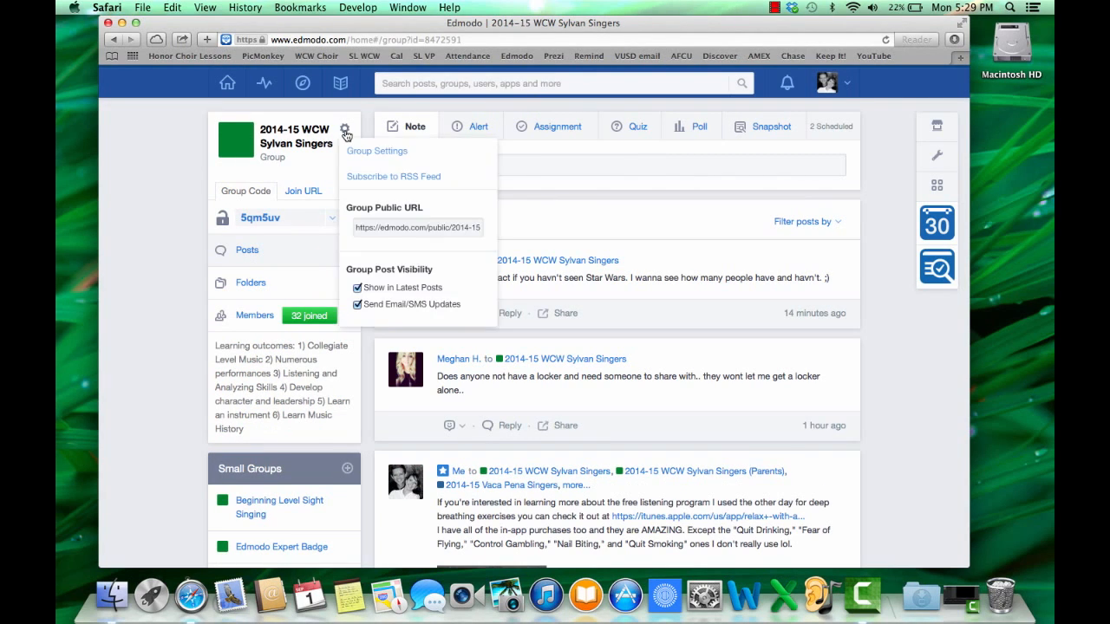
click(377, 151)
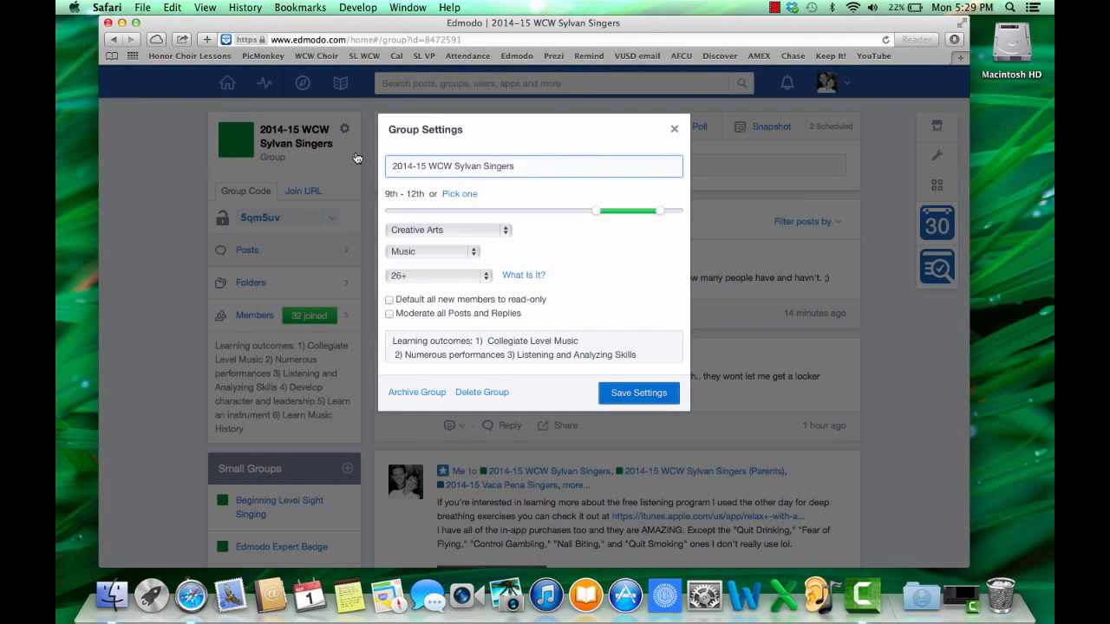
mouse_move(433, 399)
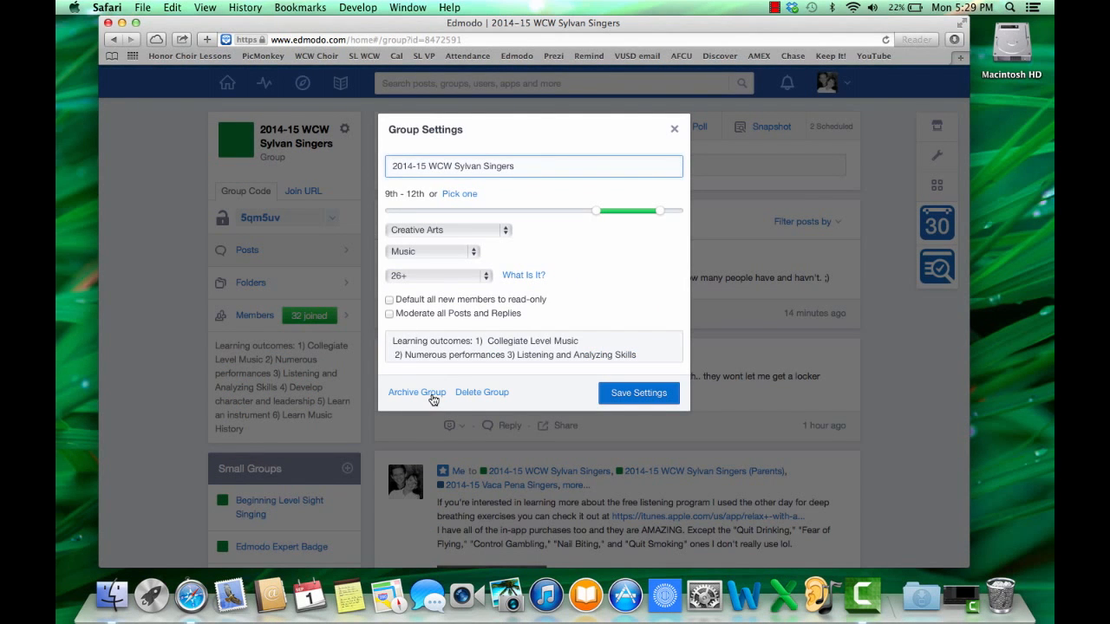
Step: Archive the group and confirm Yes in the Archive Group prompt
click(416, 392)
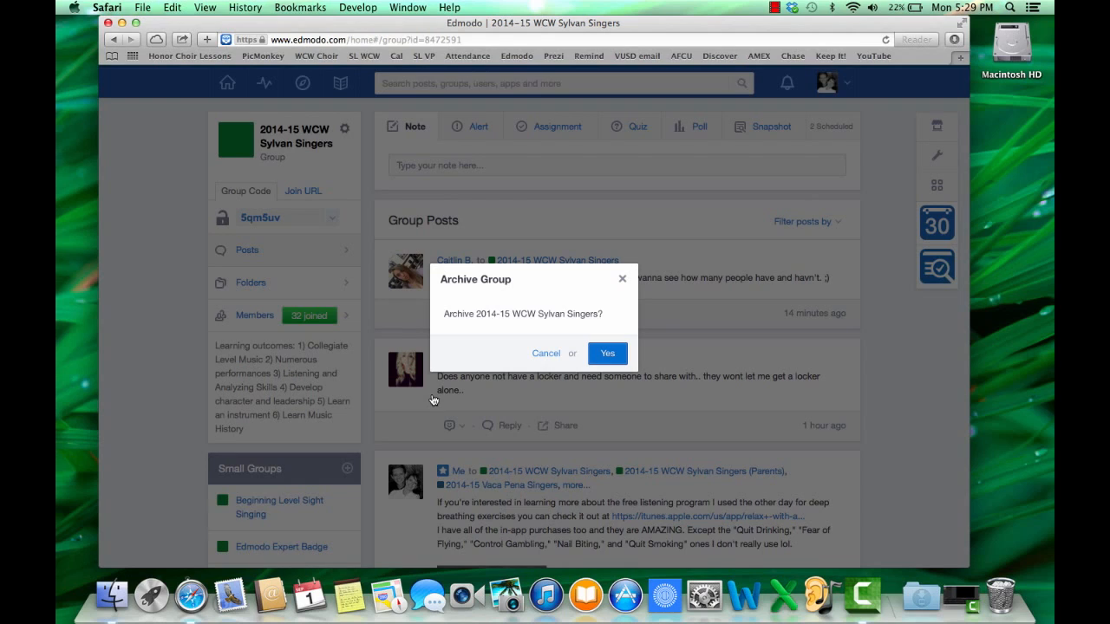
mouse_move(607, 353)
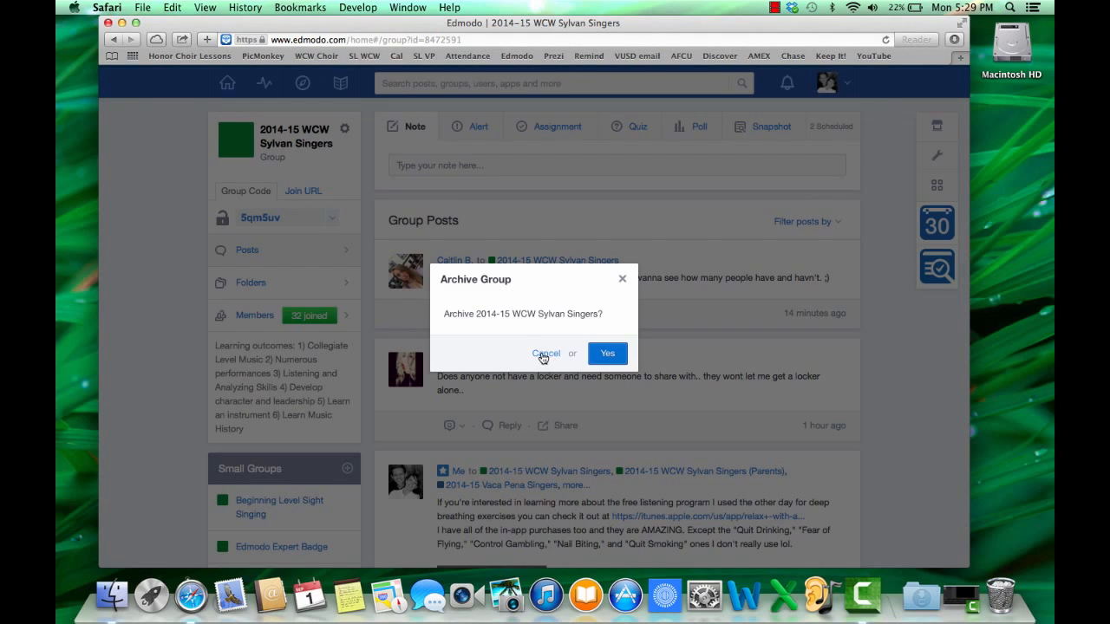
click(544, 353)
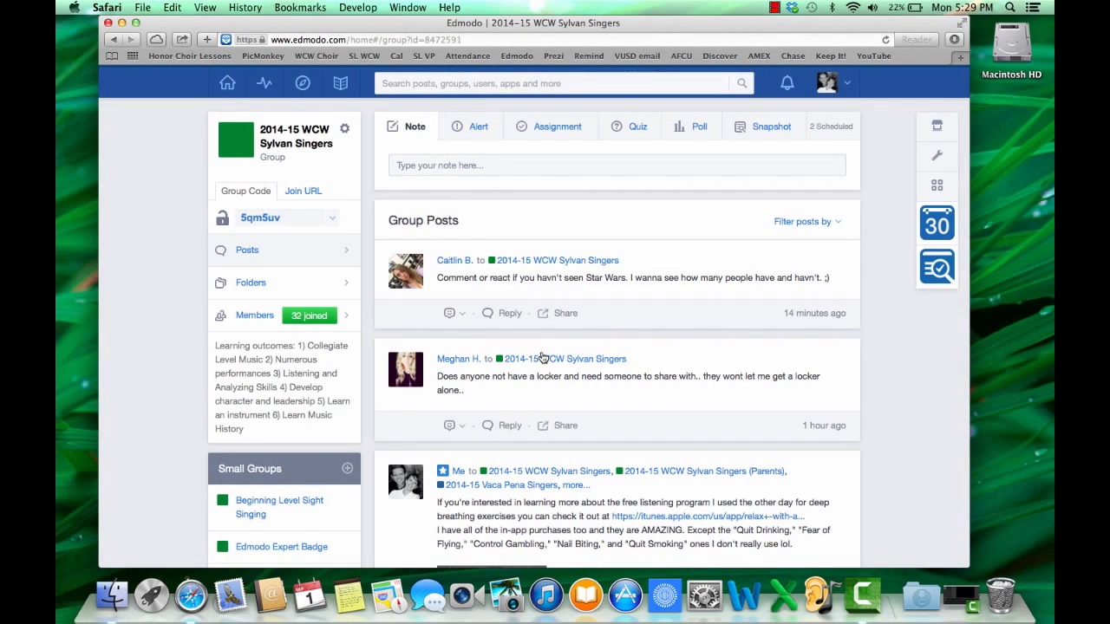
mouse_move(228, 83)
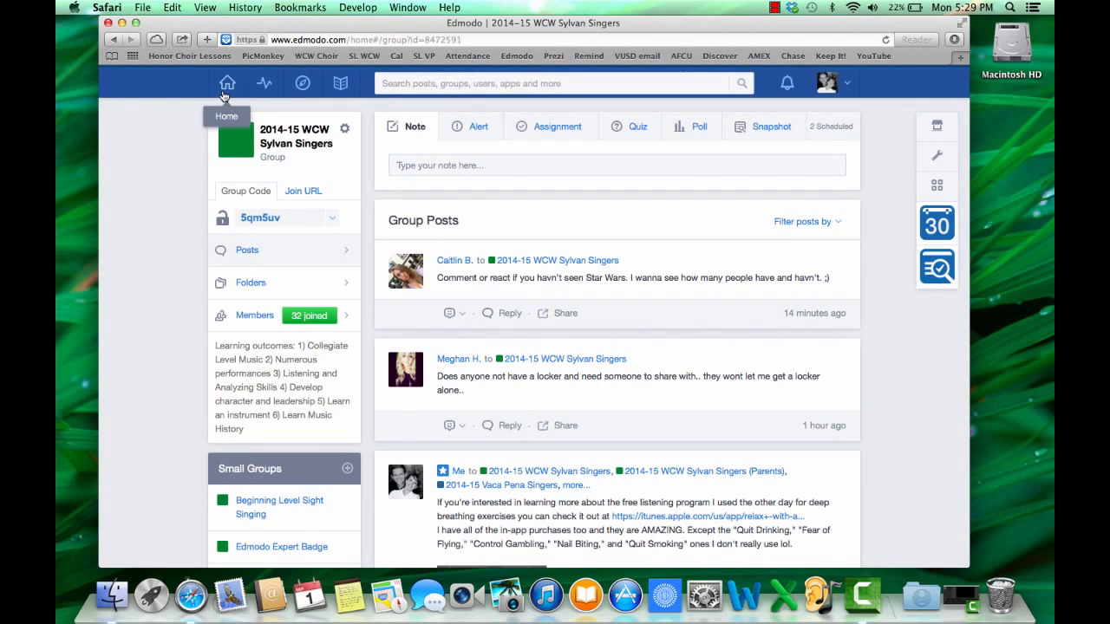
Step: Return to the home feed and scroll through the groups and latest posts
click(225, 84)
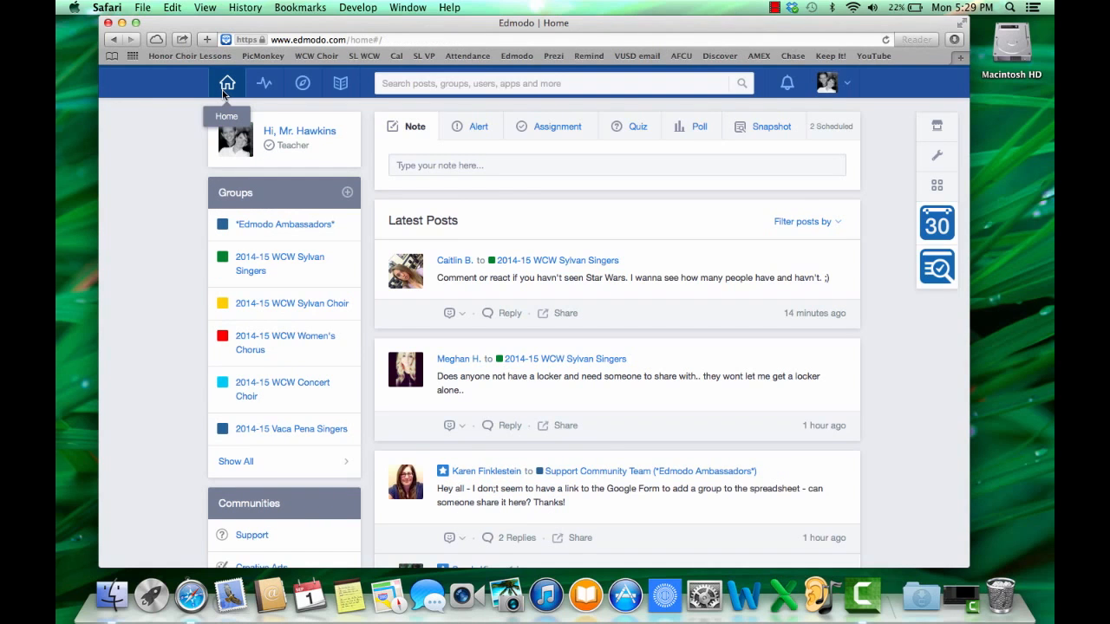
mouse_move(371, 339)
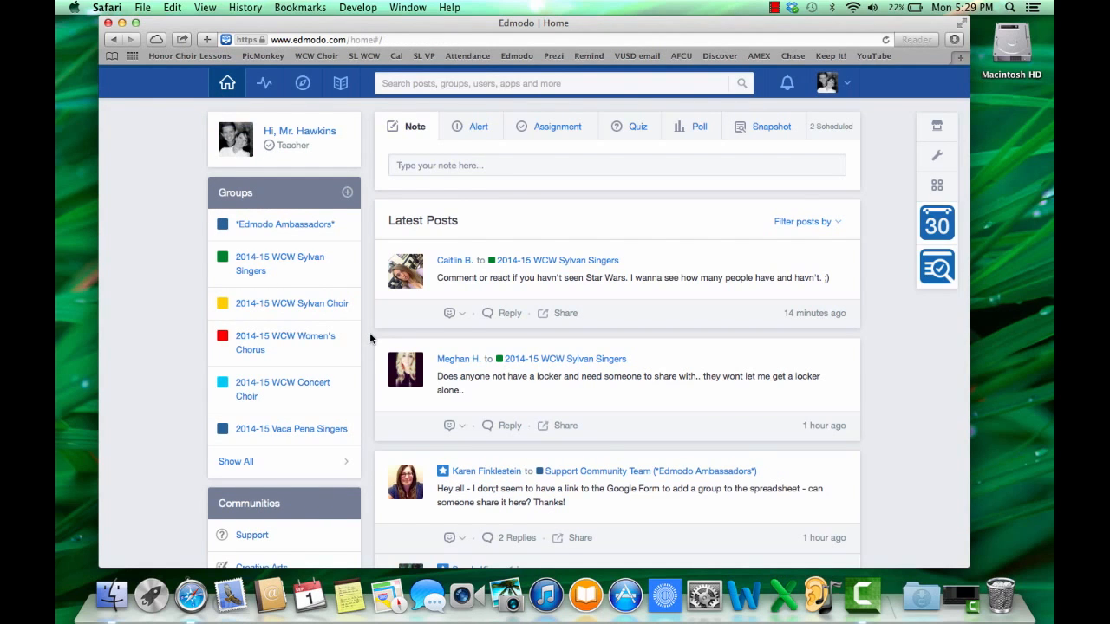
scroll(down, 3)
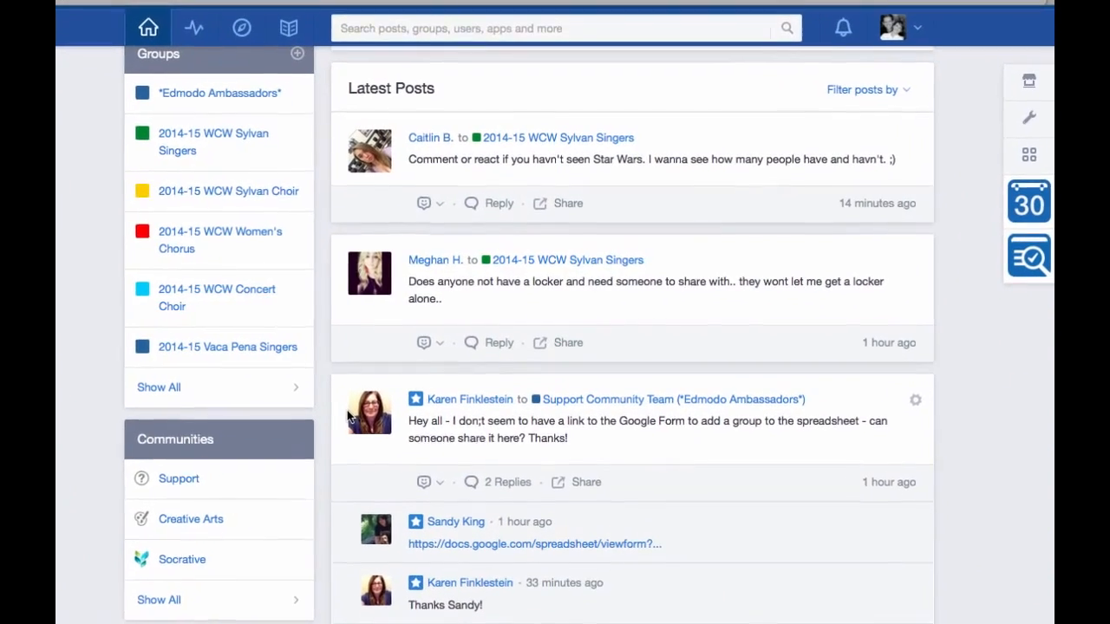